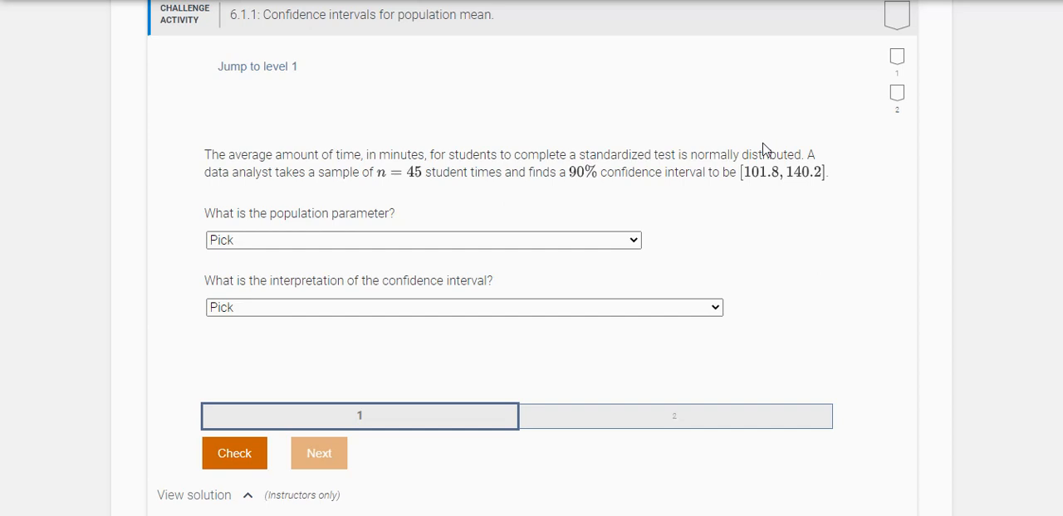
pyautogui.moveTo(758, 173)
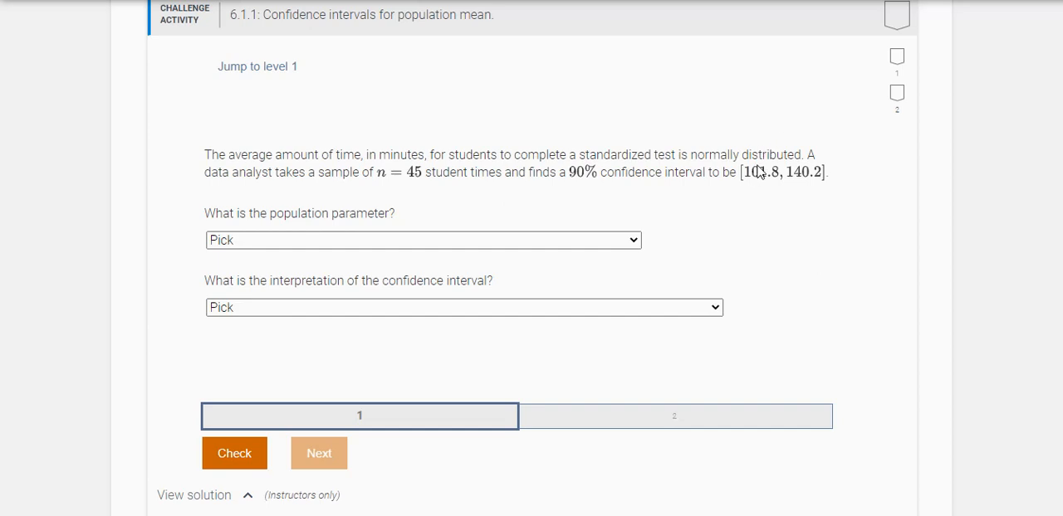
pyautogui.moveTo(773, 174)
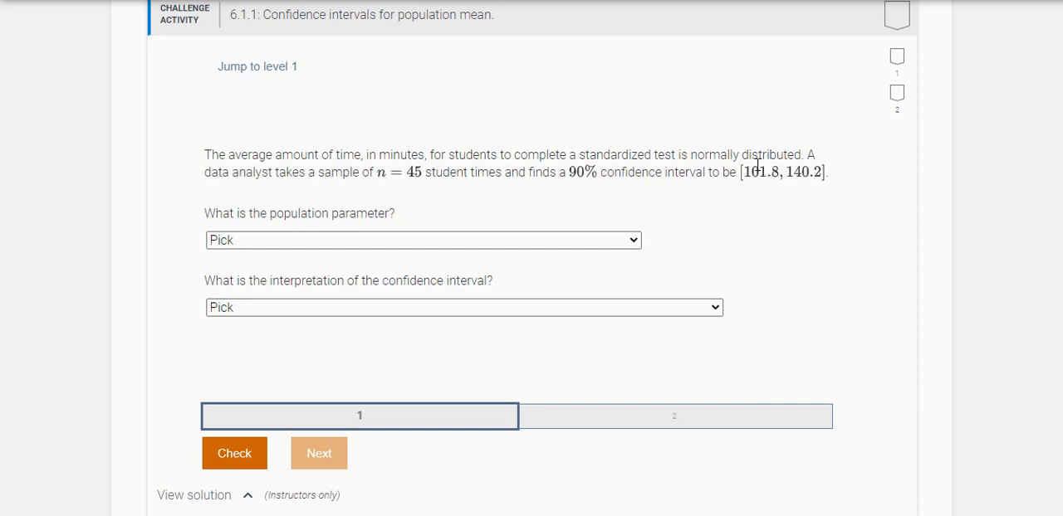
pyautogui.moveTo(797, 185)
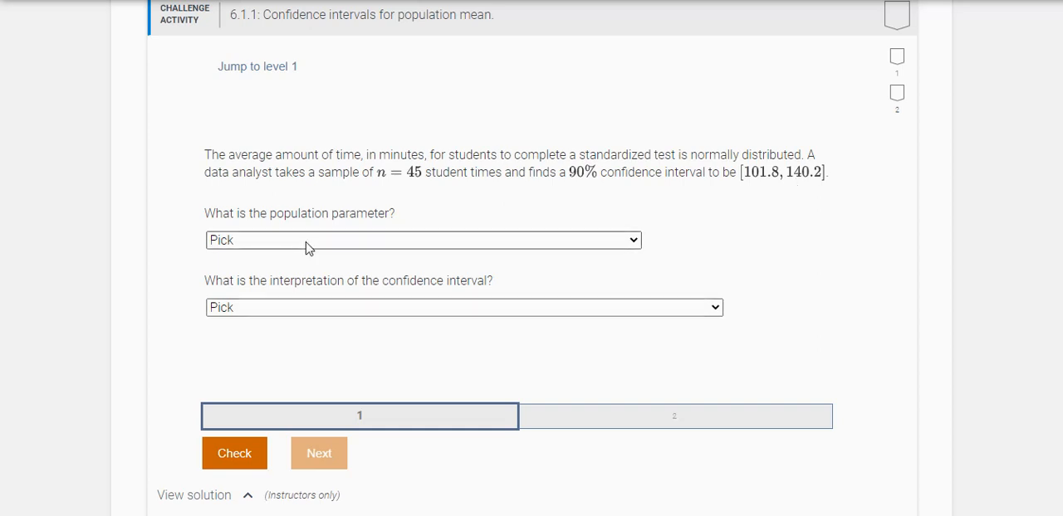
# - Choose all students' average time as the population parameter and the 90% confidence interpretation
pyautogui.click(422, 240)
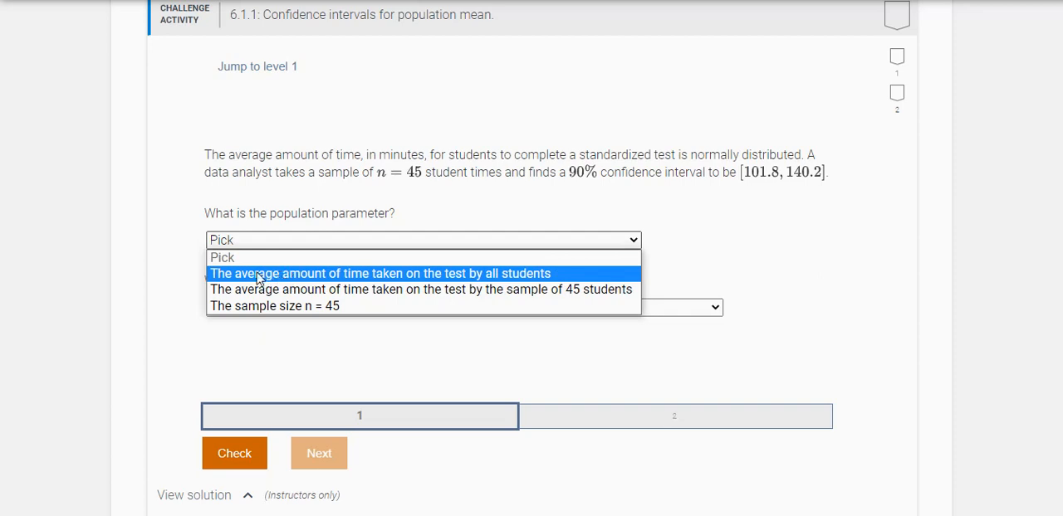
pyautogui.moveTo(346, 280)
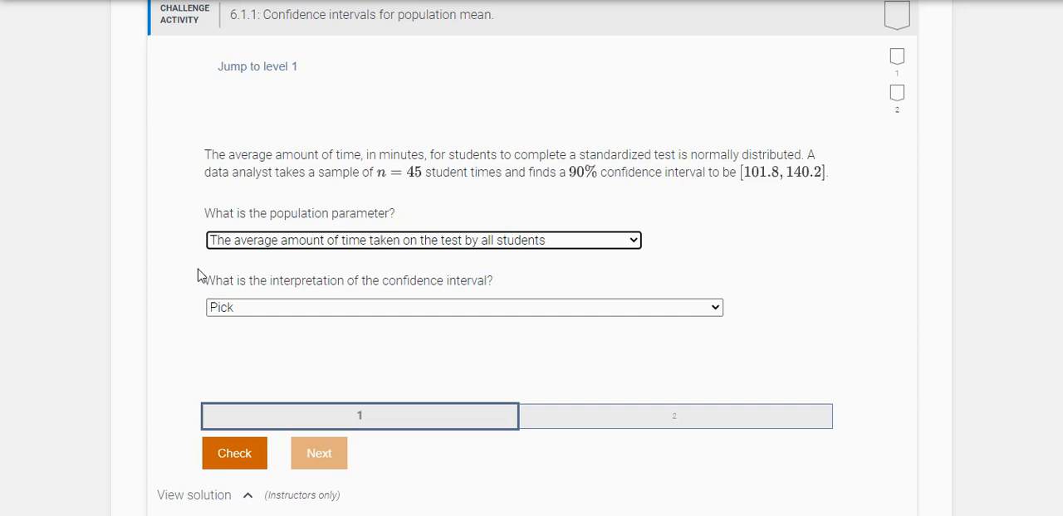
pyautogui.click(463, 307)
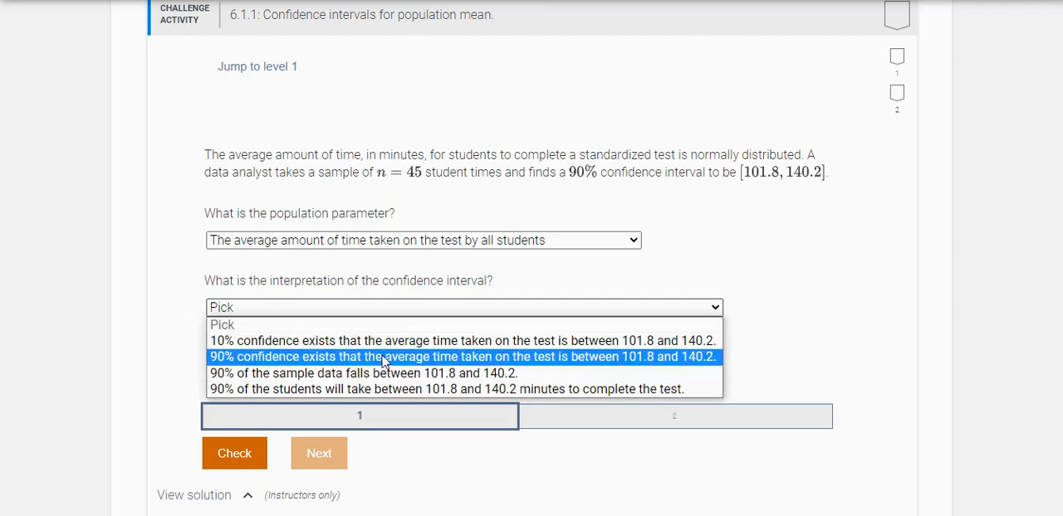
pyautogui.moveTo(373, 364)
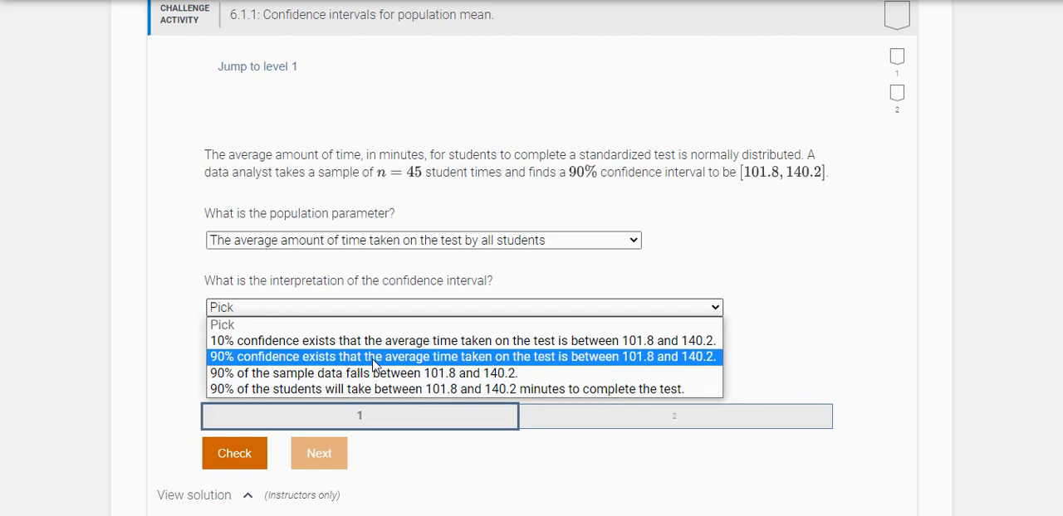
pyautogui.click(462, 356)
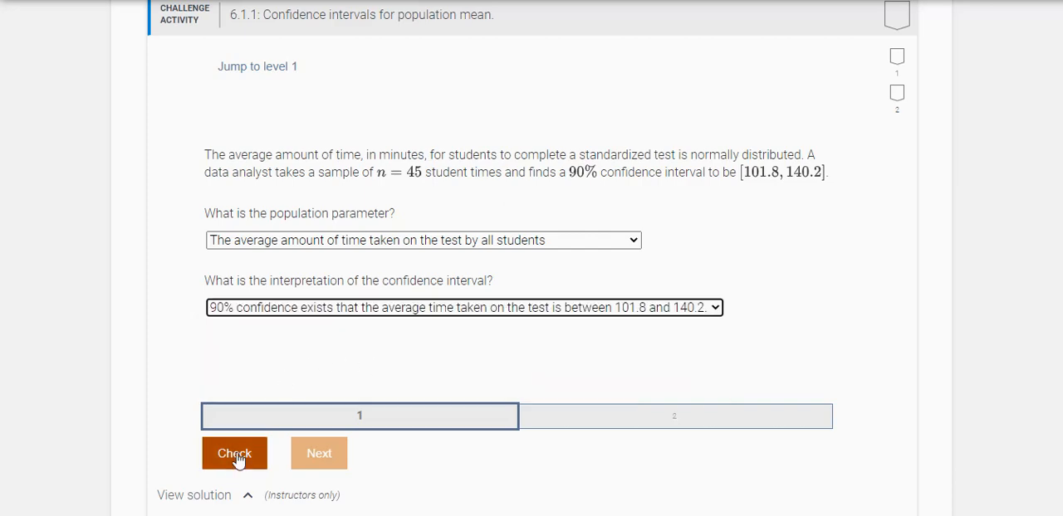
# - Check the level 1 answers and advance to level 2
pyautogui.click(234, 453)
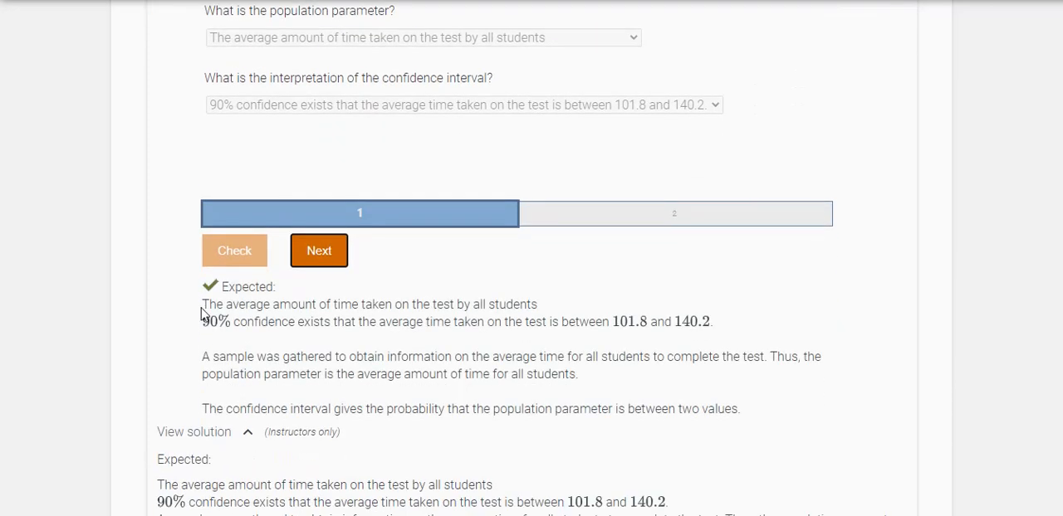
pyautogui.scroll(3)
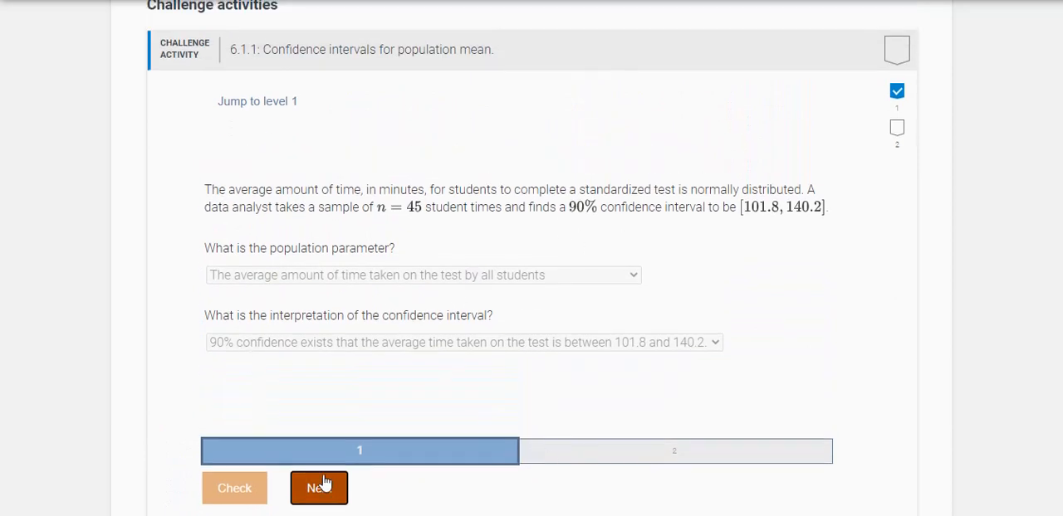
pyautogui.click(319, 487)
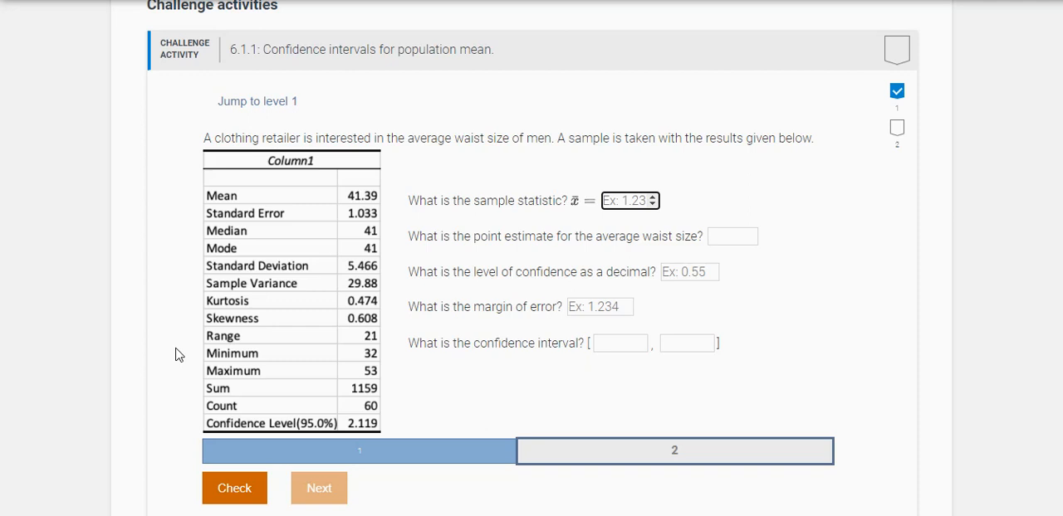
pyautogui.moveTo(677, 197)
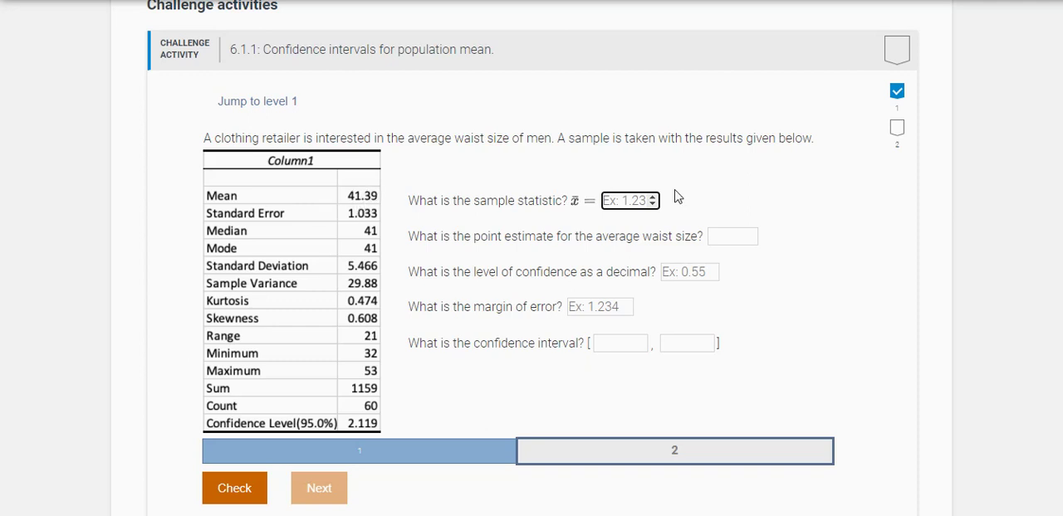
# - Enter 41.39 for sample statistic and point estimate, confidence 0.95, and margin 2.119
pyautogui.write('41.39')
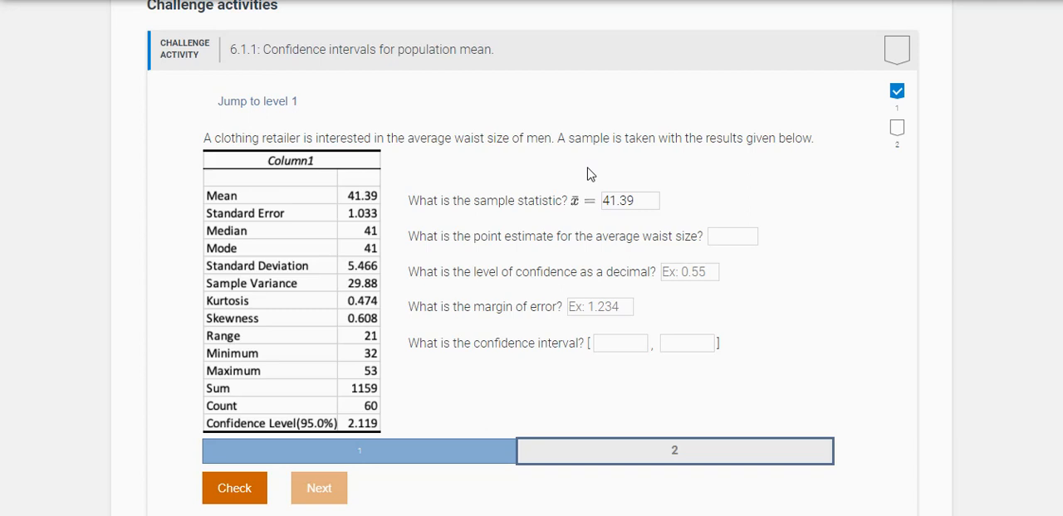
pyautogui.moveTo(624, 159)
pyautogui.write('41')
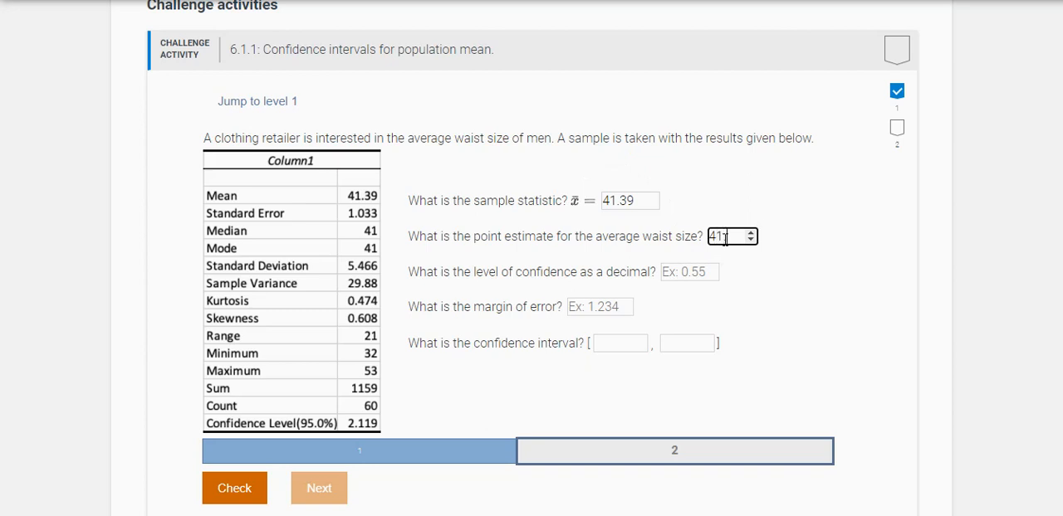
pyautogui.write('39')
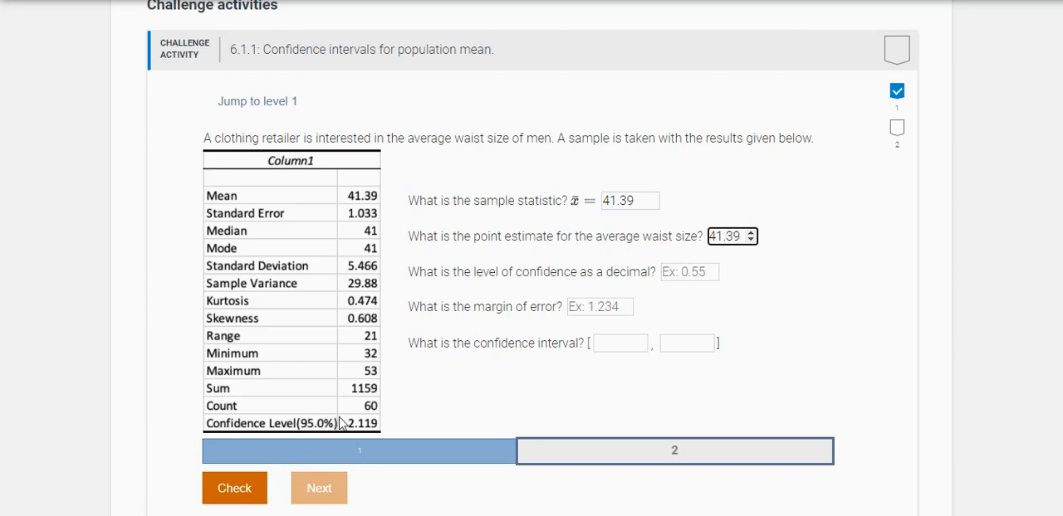
pyautogui.click(687, 272)
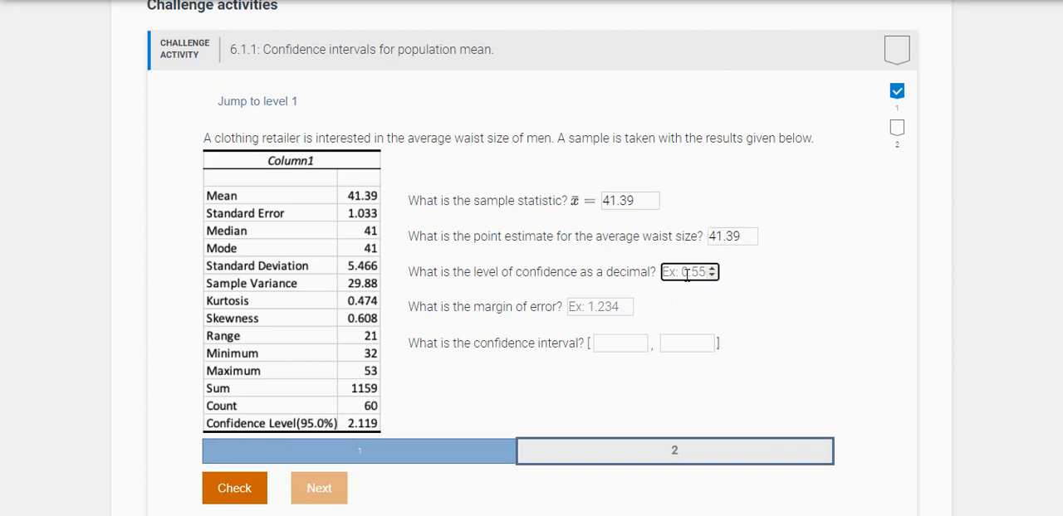
pyautogui.write('0.95')
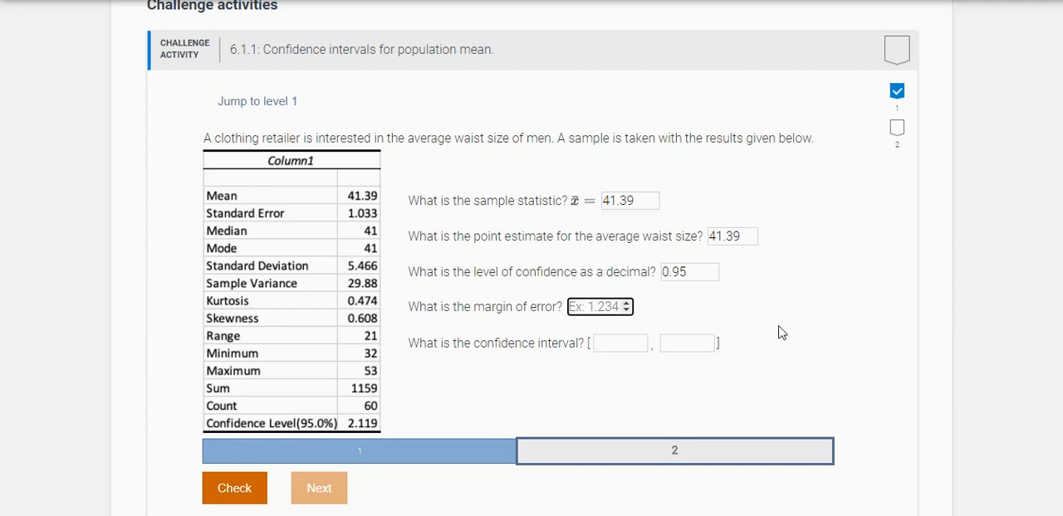
pyautogui.write('2.119')
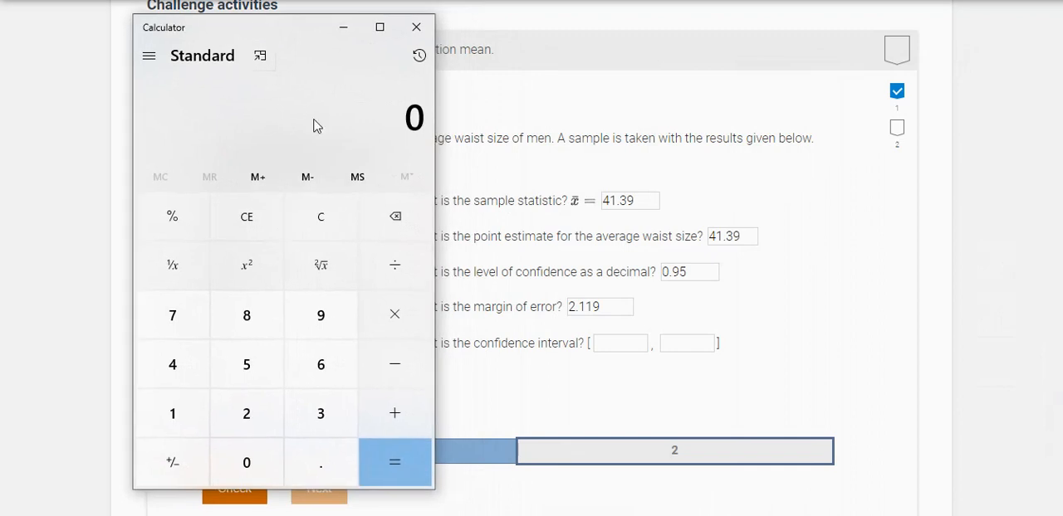
pyautogui.moveTo(172, 315)
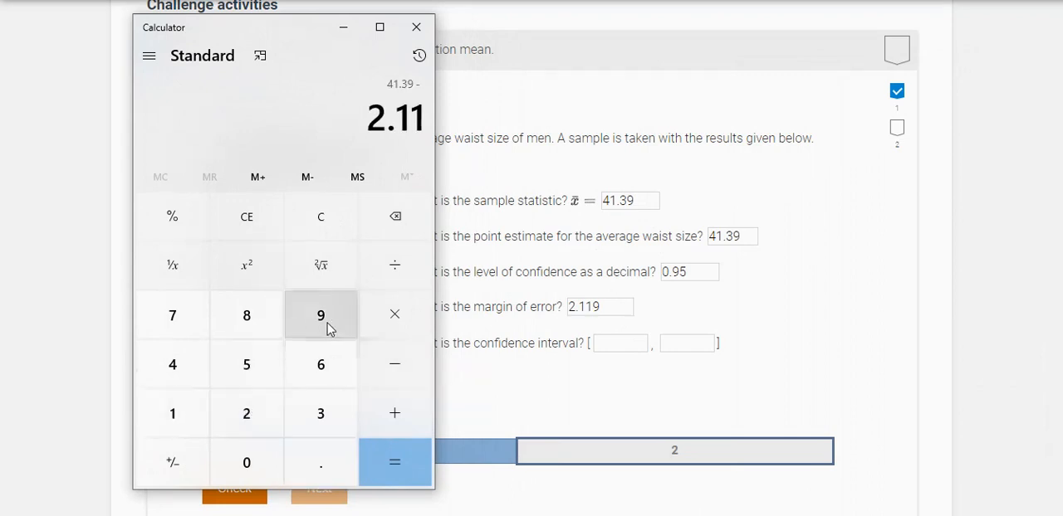
# - Calculate 41.39 ± 2.119 in Calculator and enter interval bounds 39.271 and 43.509
pyautogui.click(394, 463)
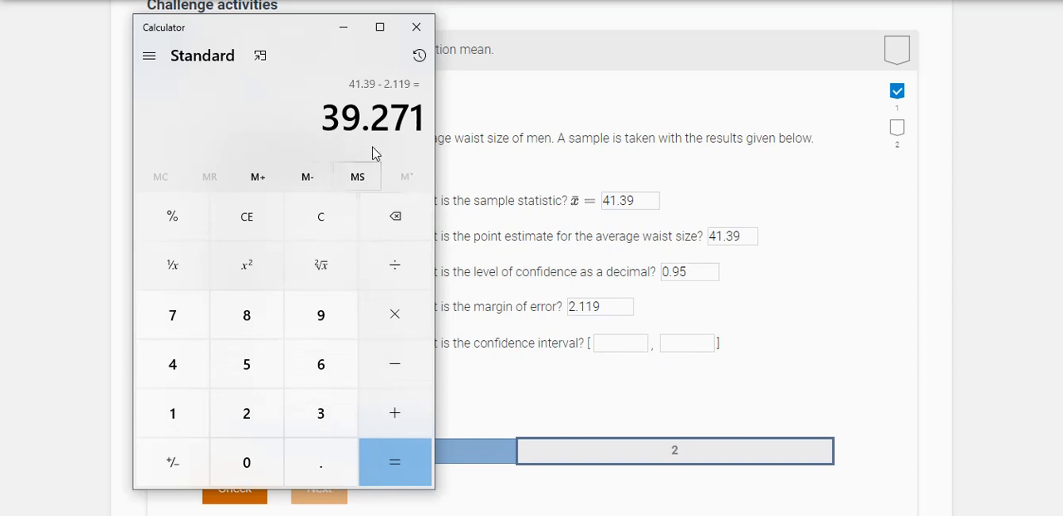
pyautogui.moveTo(601, 374)
pyautogui.write('39.271')
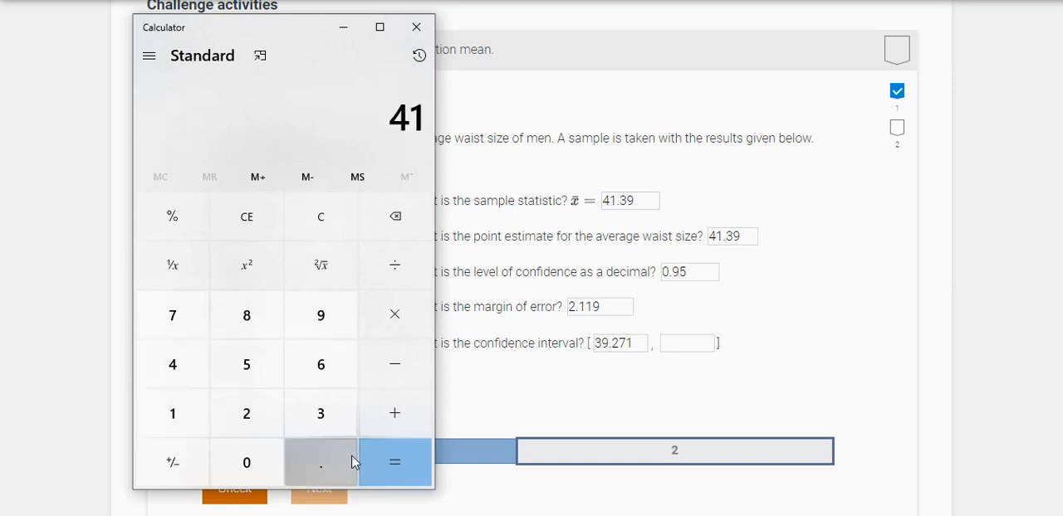
pyautogui.click(246, 413)
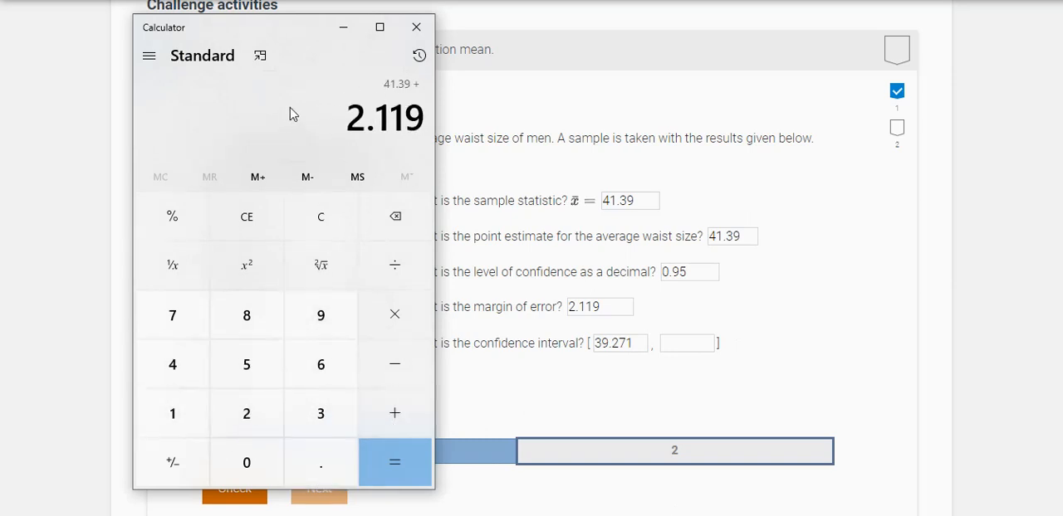
pyautogui.click(394, 463)
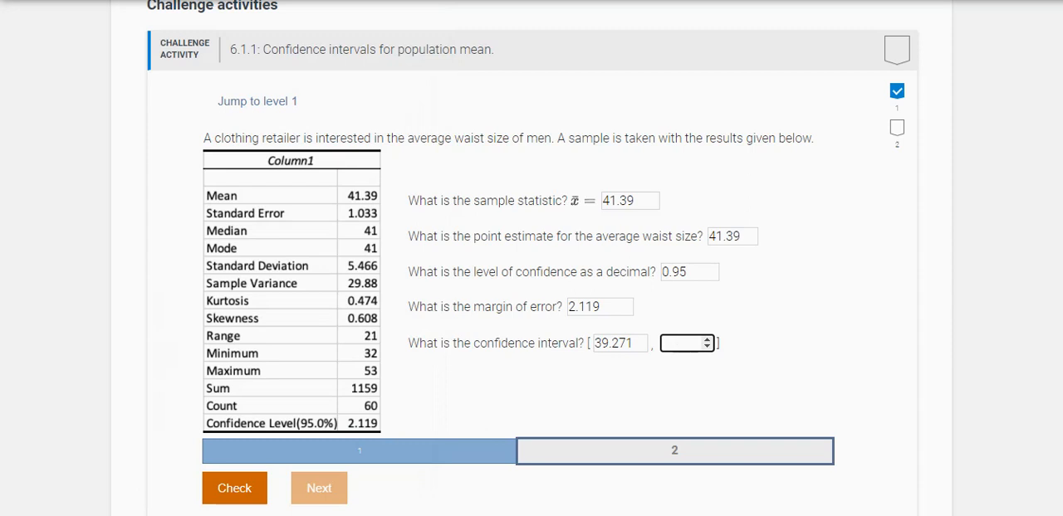
pyautogui.click(682, 343)
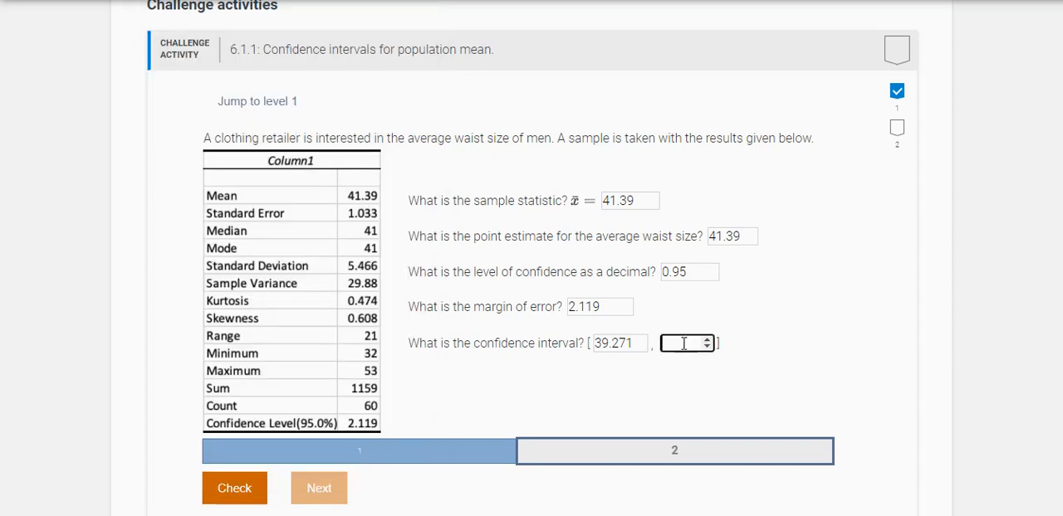
pyautogui.write('43.509')
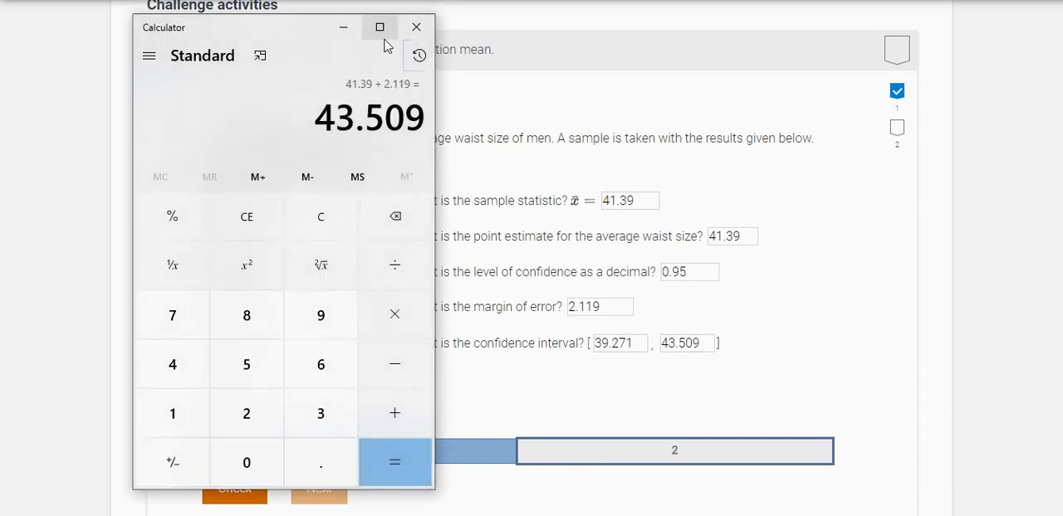
pyautogui.click(416, 26)
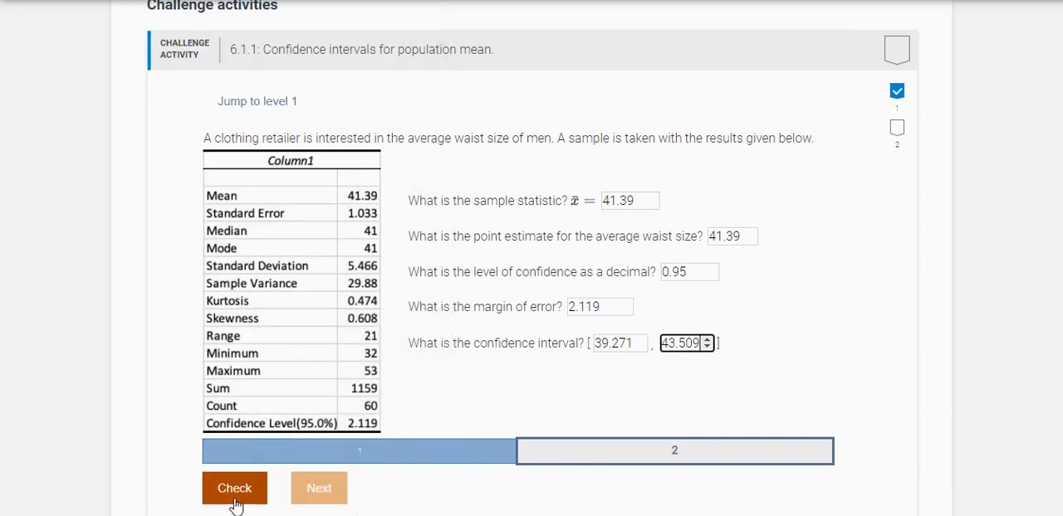
# - Check the level 2 answers and scroll up to confirm both levels show complete
pyautogui.click(234, 487)
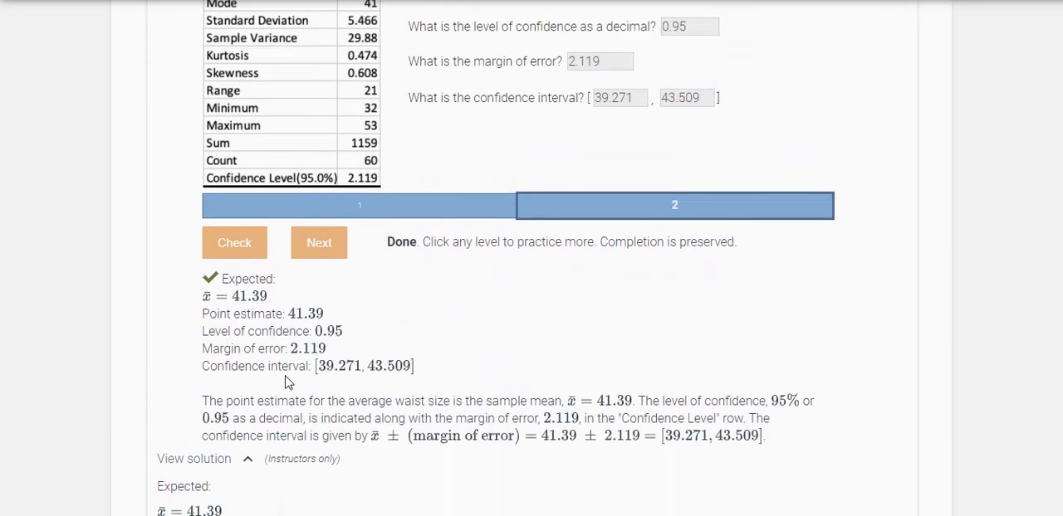
pyautogui.scroll(3)
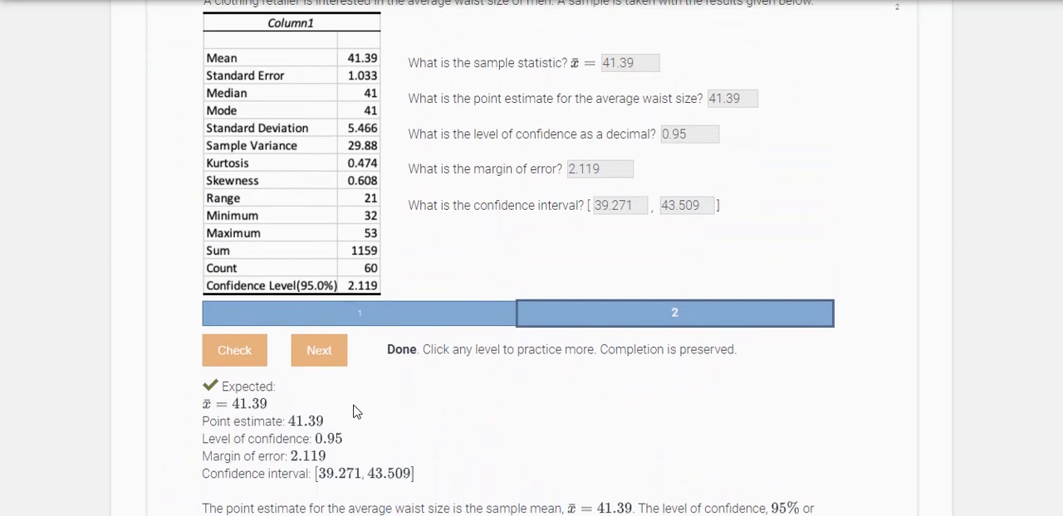
pyautogui.scroll(3)
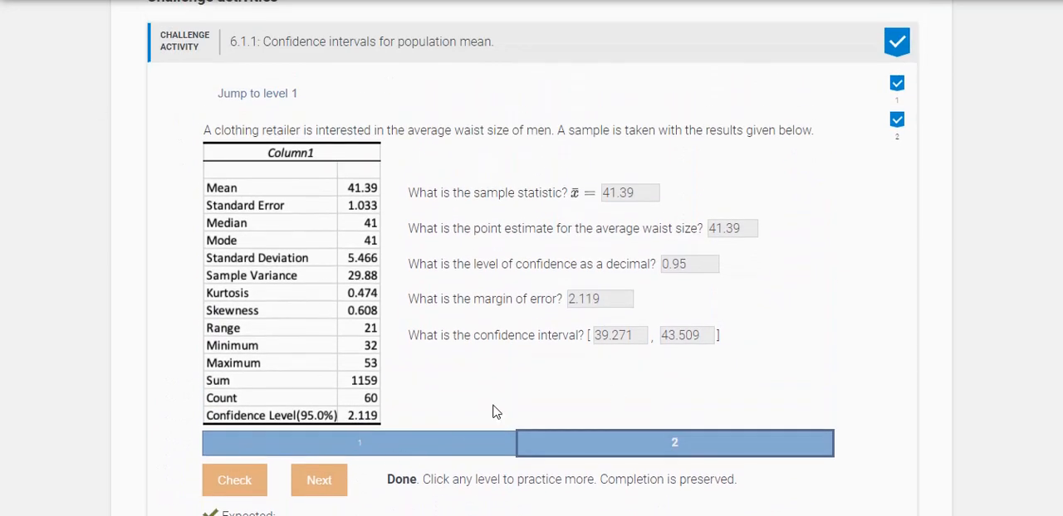
pyautogui.moveTo(486, 397)
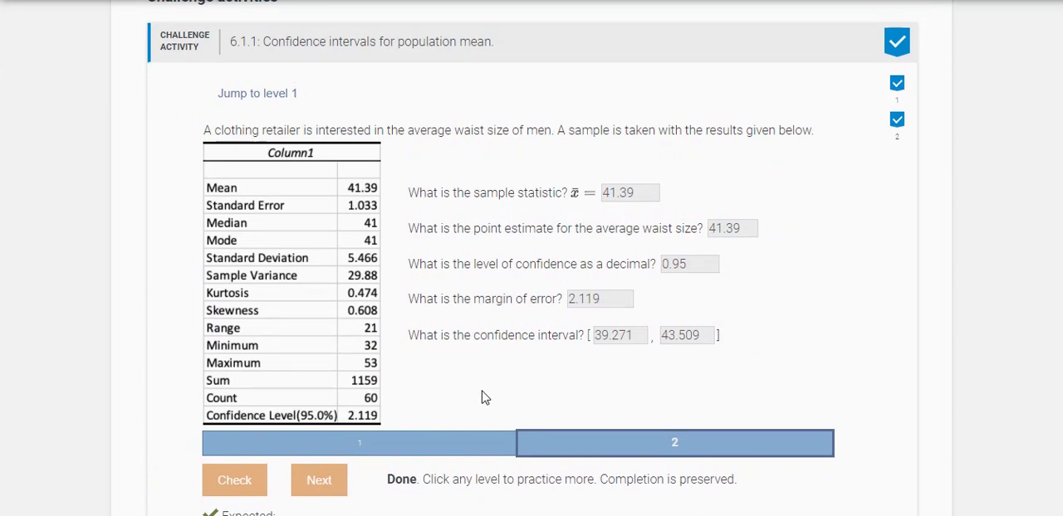
pyautogui.moveTo(163, 92)
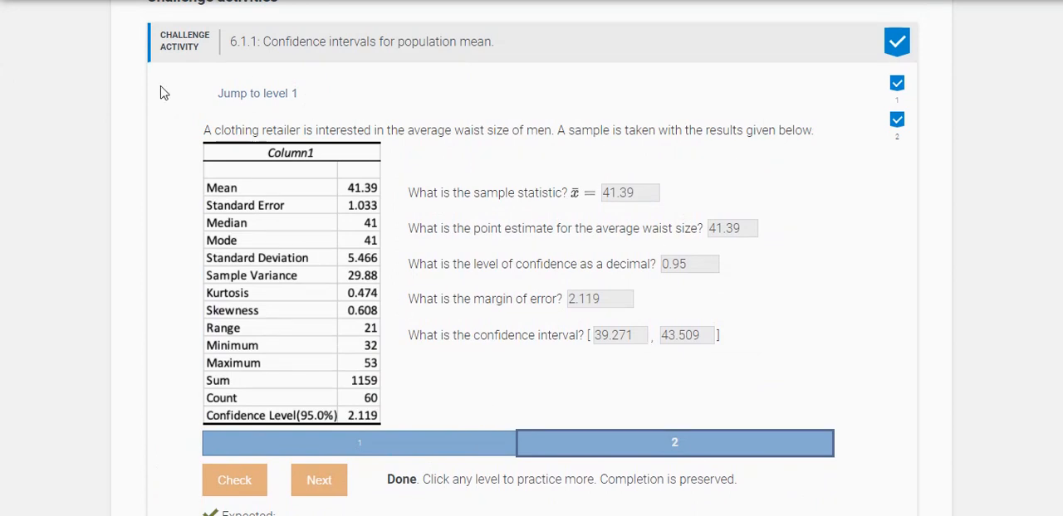